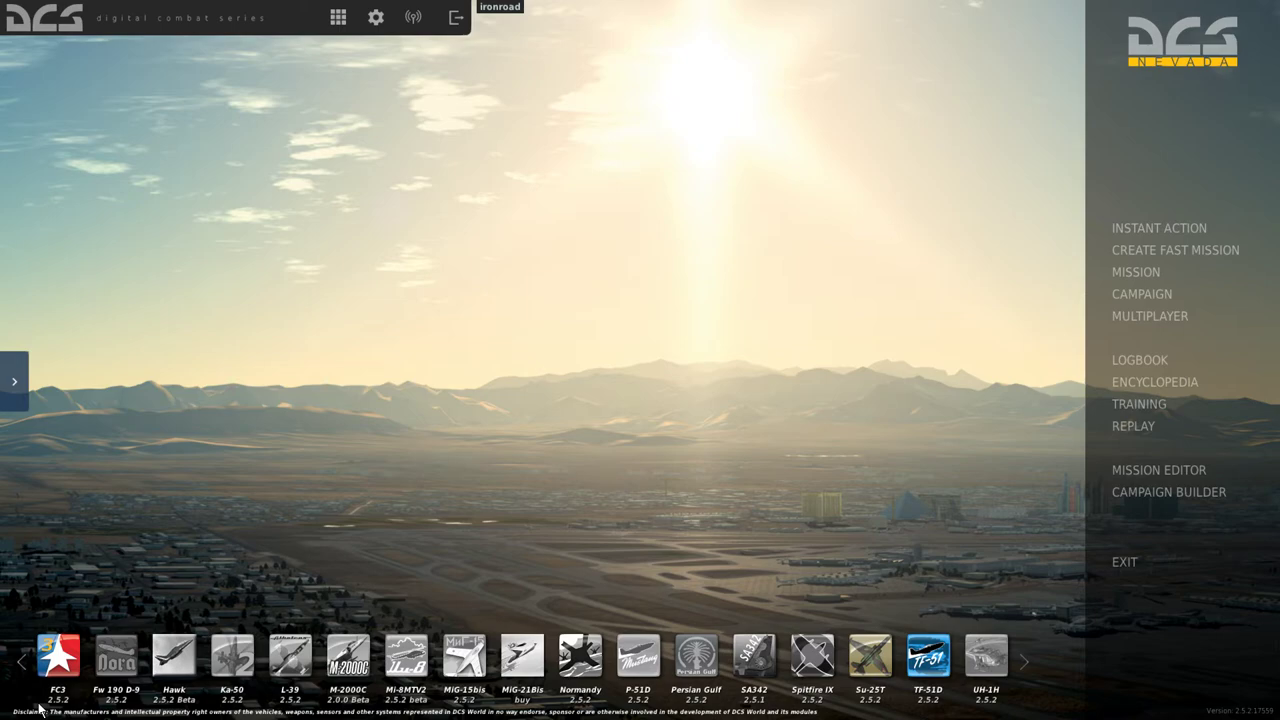
- Scroll the module bar left to its start, showing Nevada, A-10C and AJS37 first
click(15, 661)
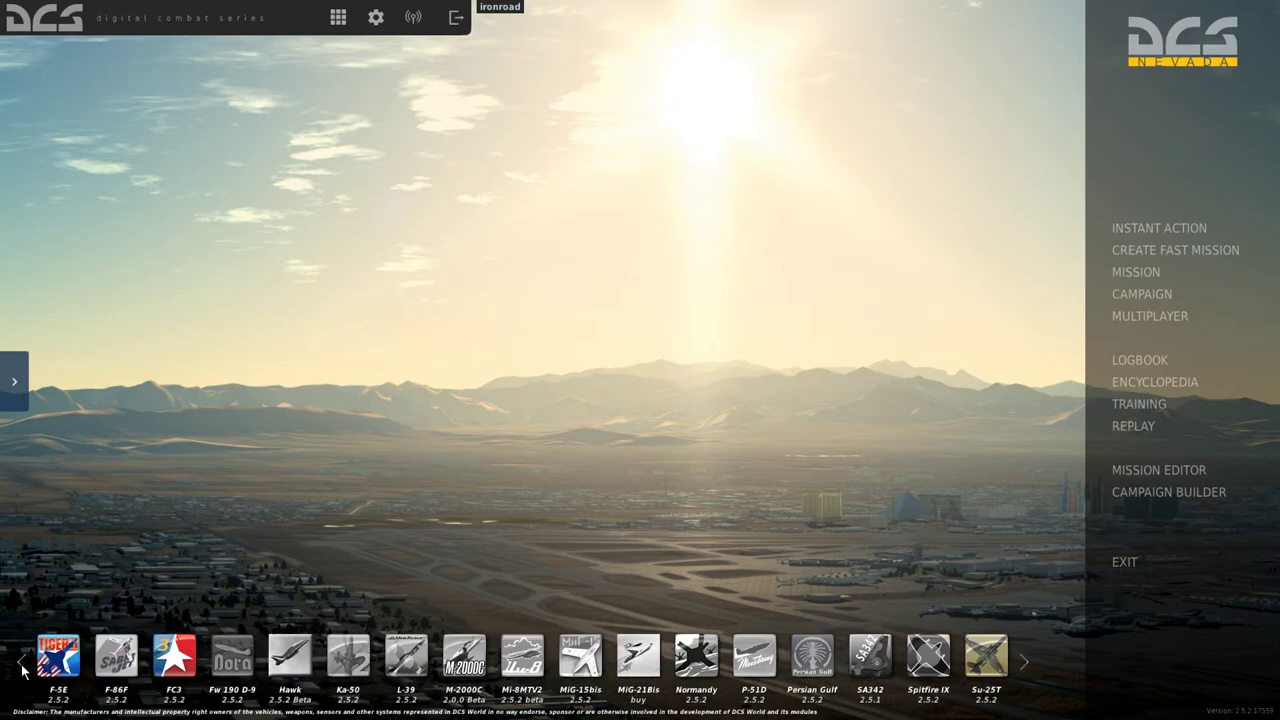
click(16, 661)
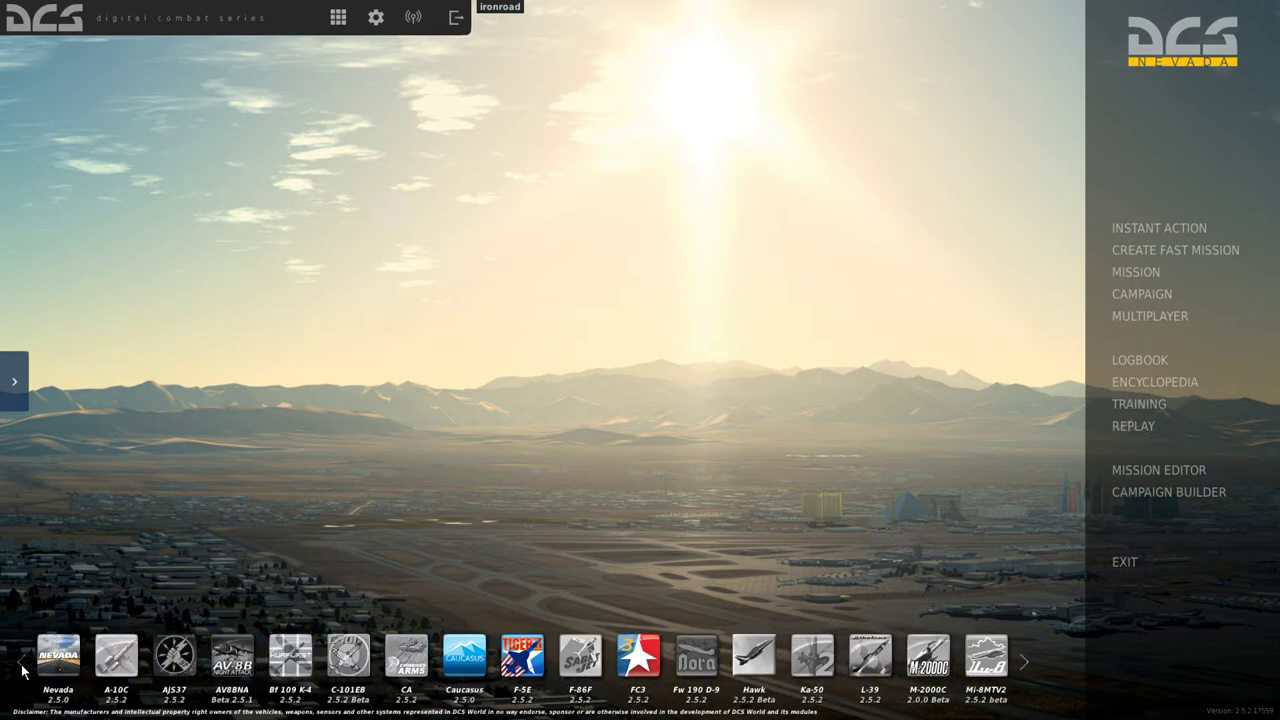